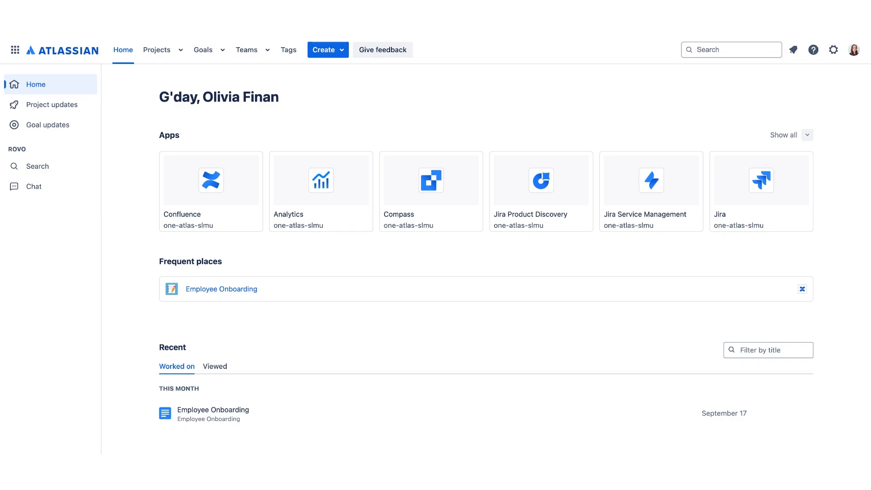
pyautogui.moveTo(40, 191)
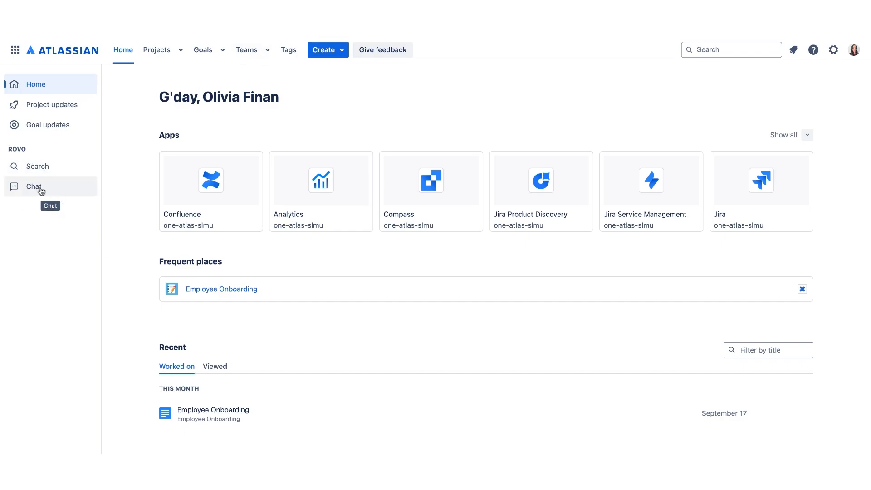
pyautogui.moveTo(45, 222)
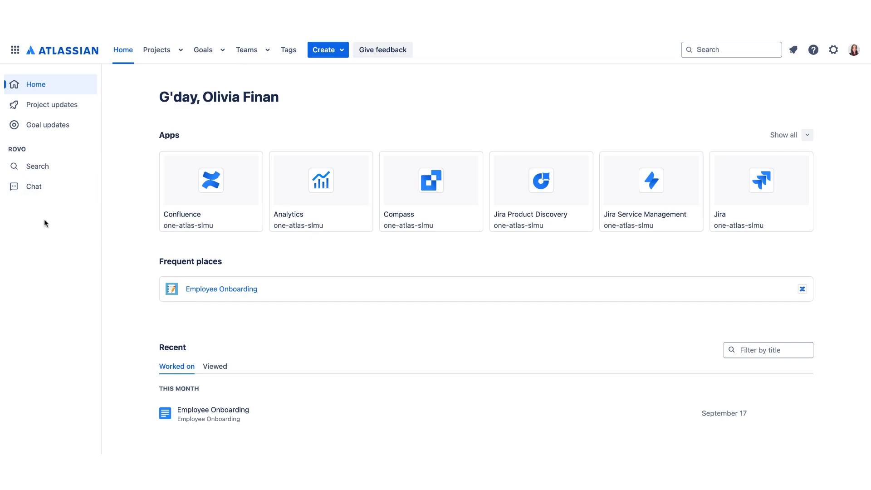
pyautogui.moveTo(45, 223)
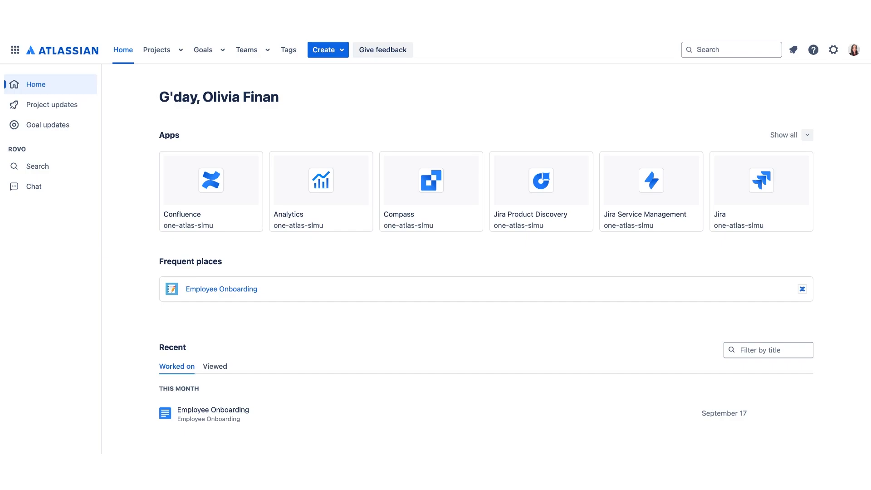
pyautogui.moveTo(60, 168)
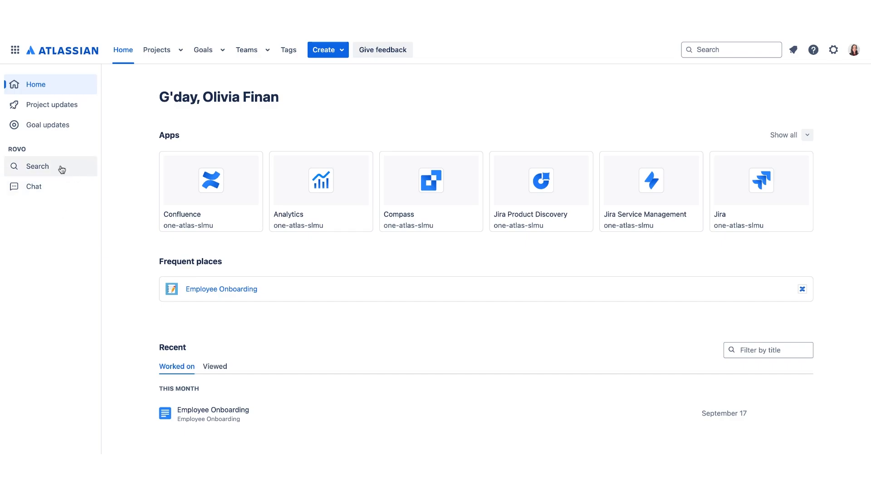
pyautogui.moveTo(42, 192)
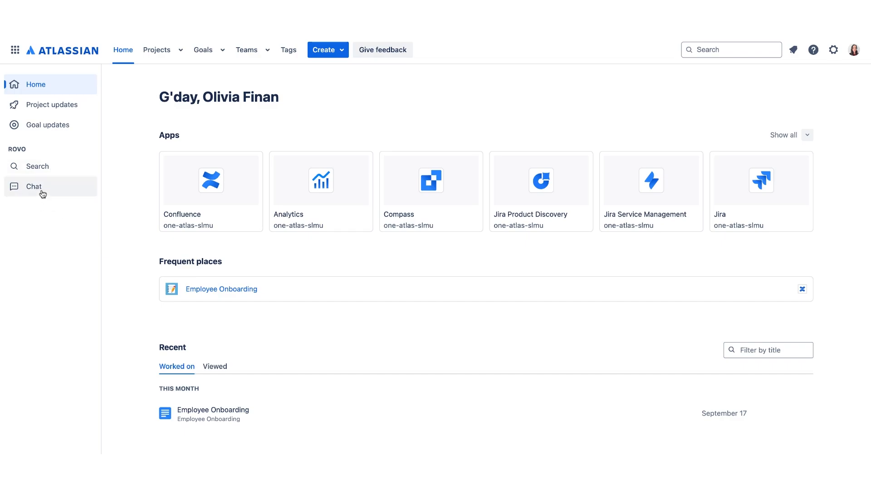
pyautogui.moveTo(42, 193)
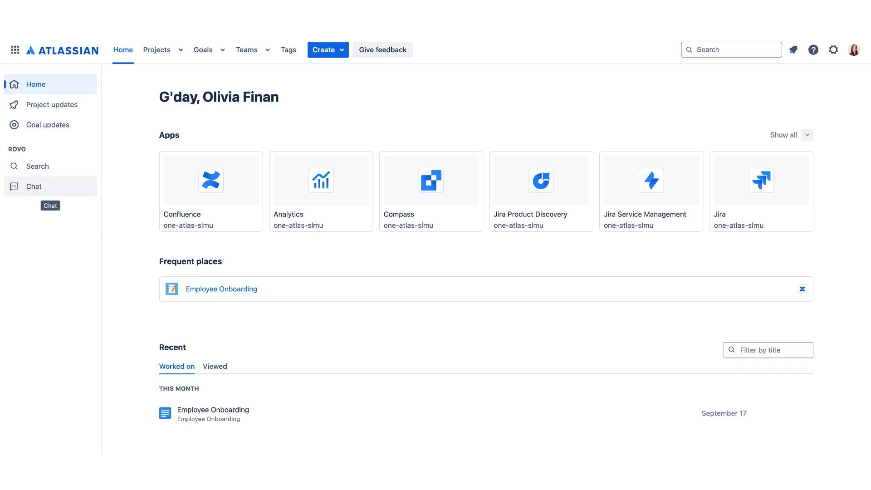
pyautogui.moveTo(197, 96)
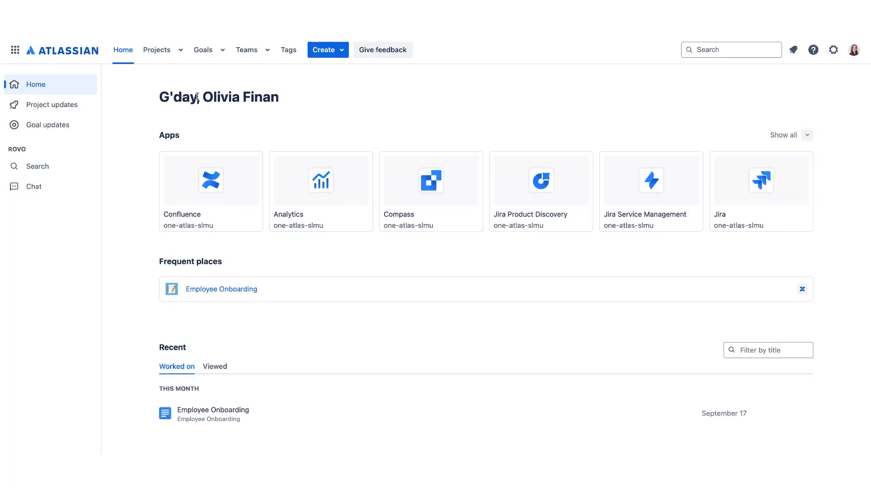
# Search Rovo for "What are the company's goals for this coming year?" and get the AI overview
pyautogui.click(37, 166)
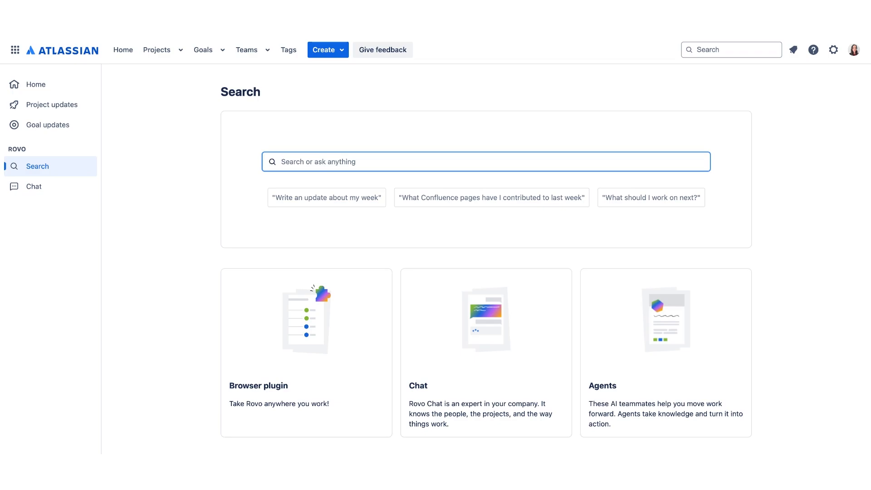
pyautogui.write('What are')
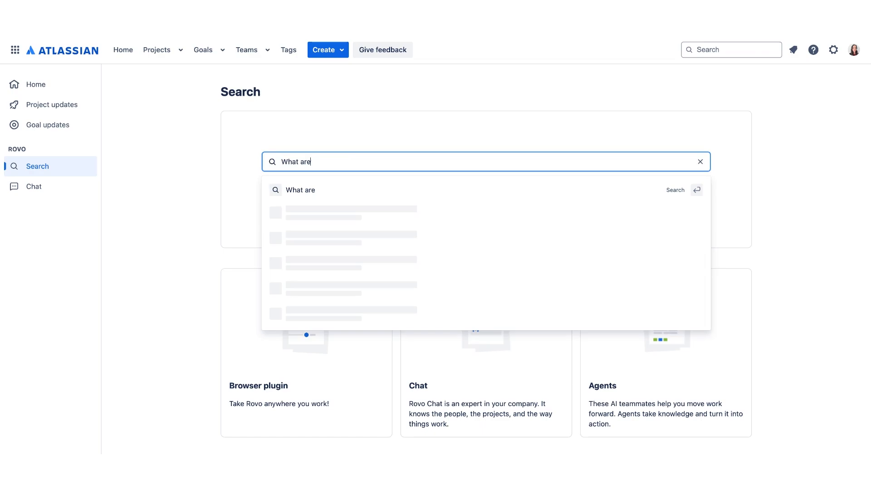
pyautogui.write("the company's goals for t")
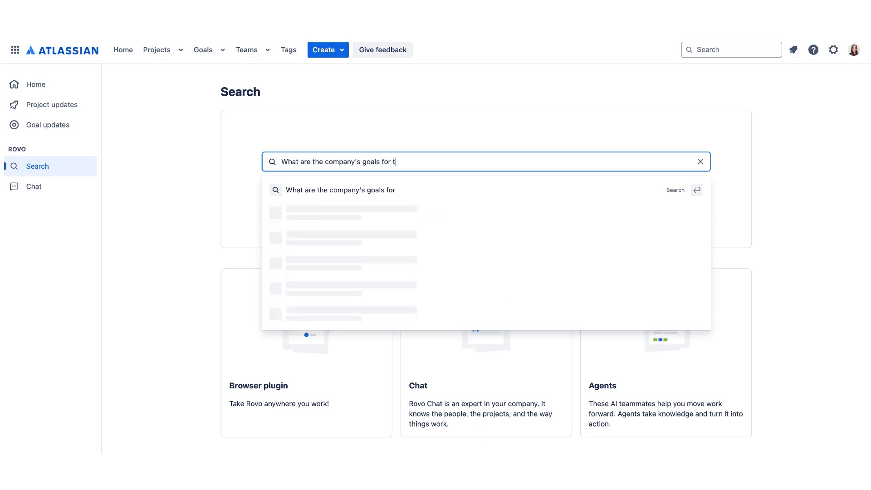
pyautogui.write('his coming year?')
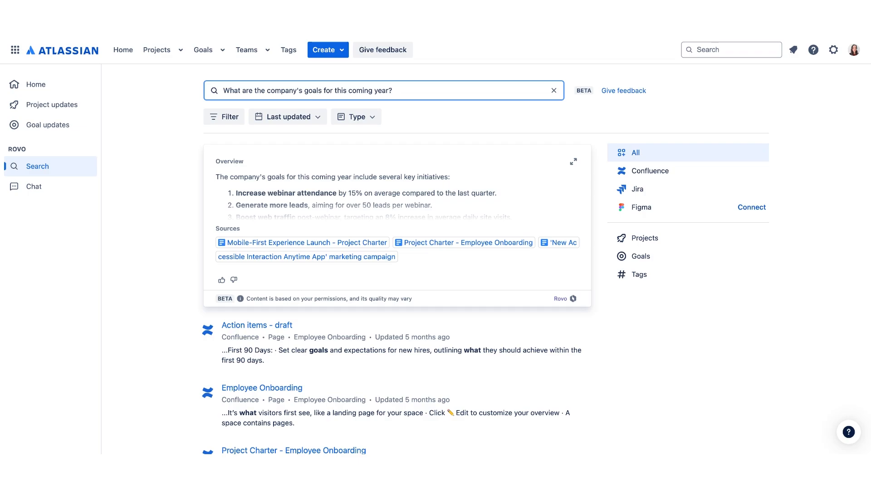
# Switch from search results to Rovo Chat with a fresh empty conversation
pyautogui.click(392, 91)
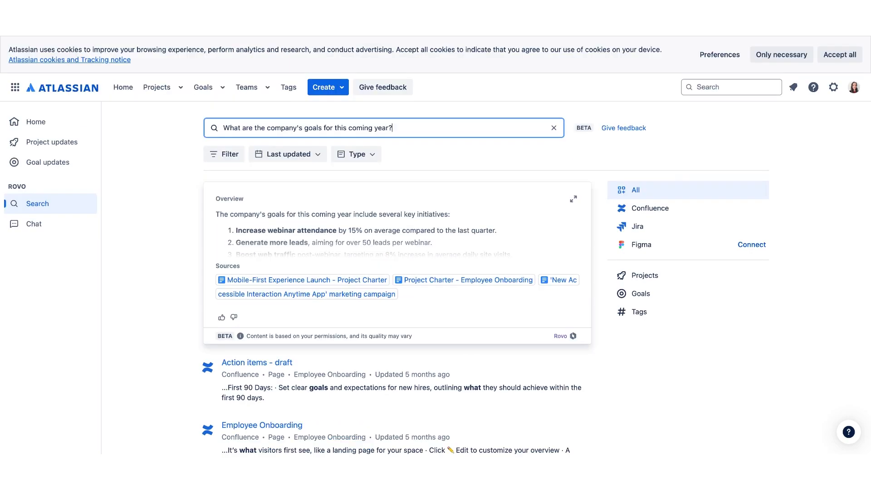
pyautogui.click(33, 224)
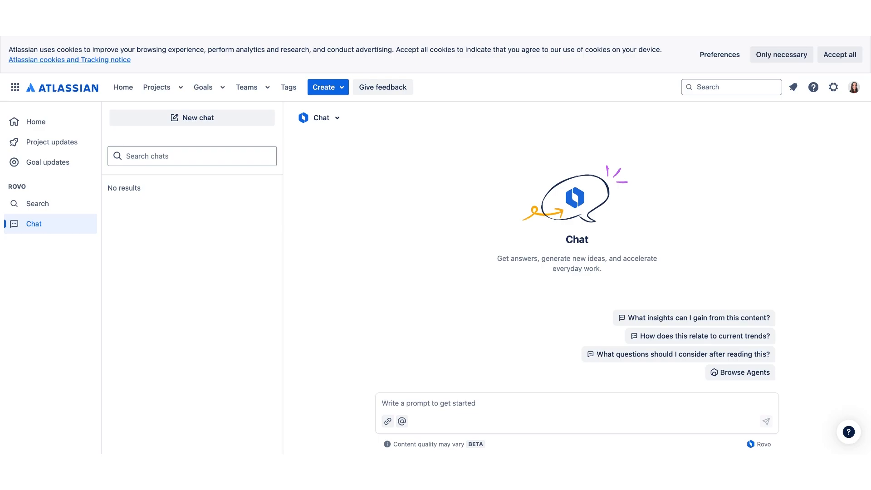
pyautogui.moveTo(789, 356)
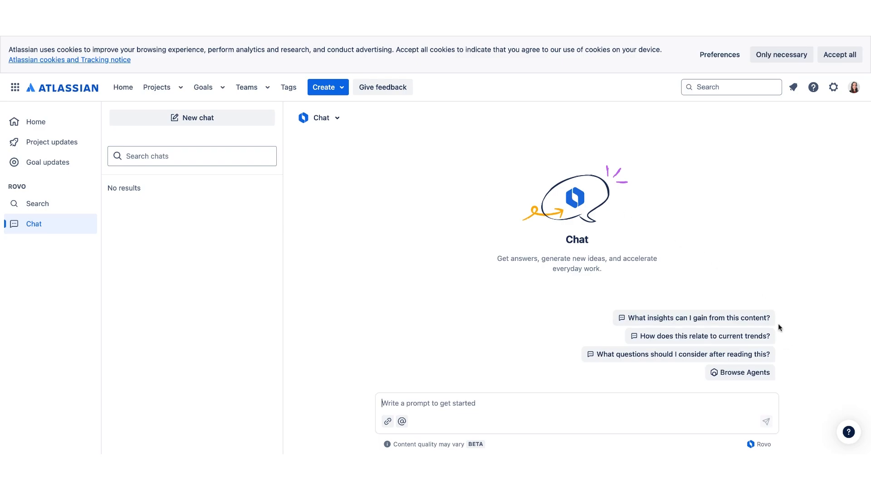
pyautogui.moveTo(781, 346)
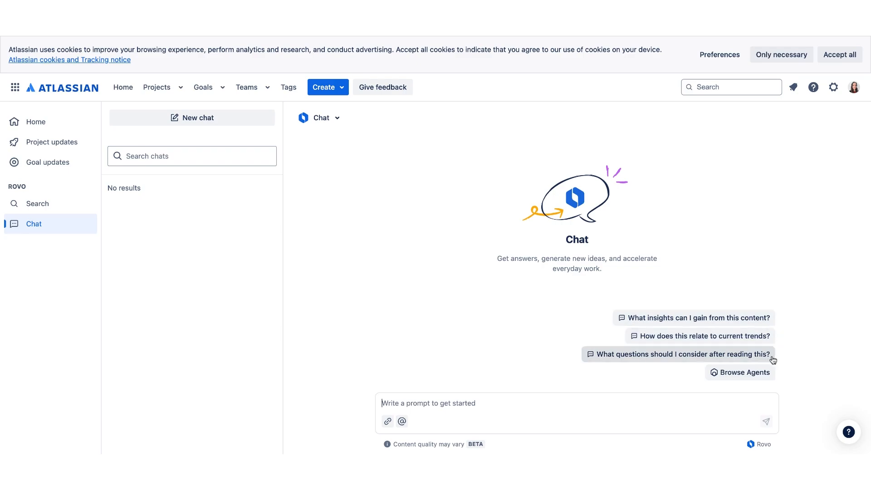
pyautogui.moveTo(794, 412)
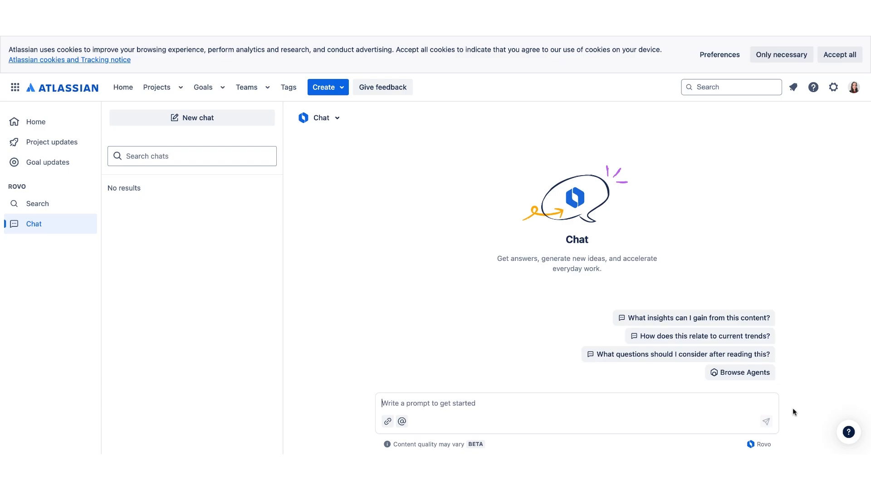
# Ask Chat "What urgent task should I complete next?" and bring up the agent list
pyautogui.write('What urg')
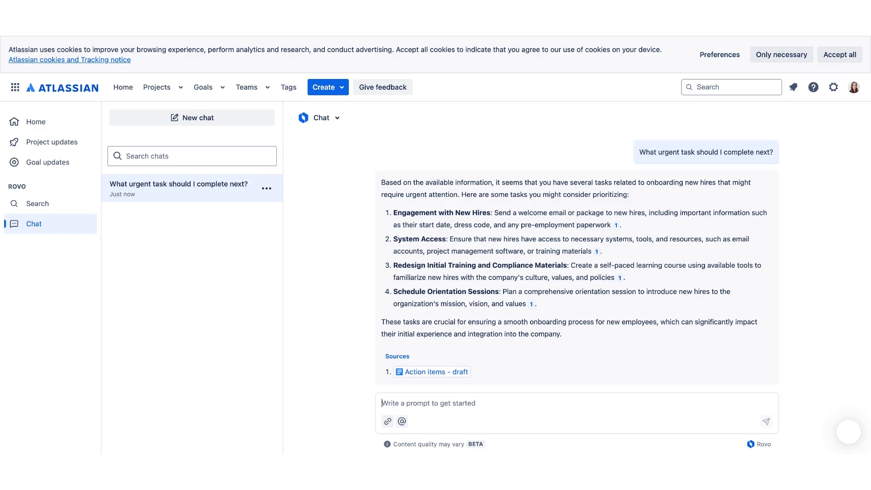
pyautogui.moveTo(393, 202)
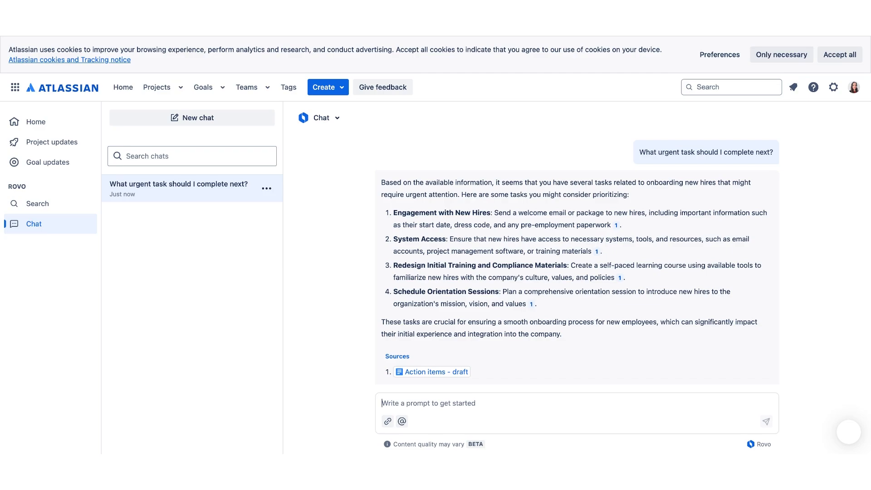
pyautogui.click(319, 118)
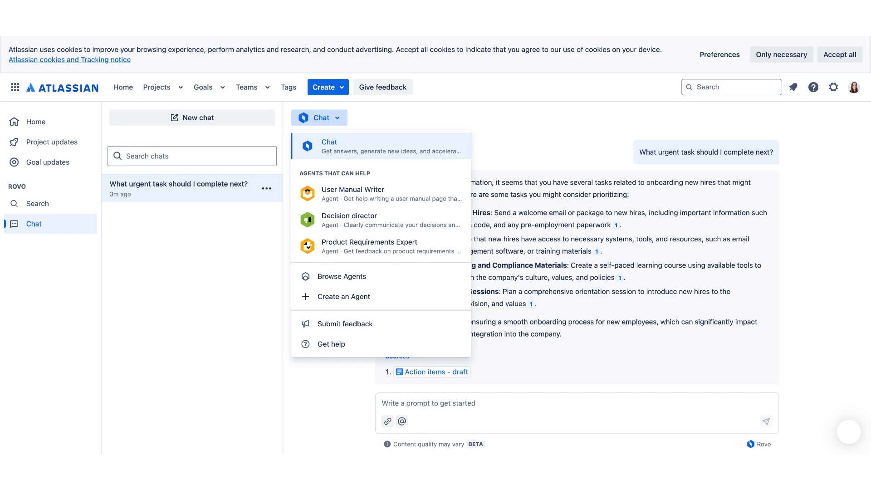
pyautogui.moveTo(392, 198)
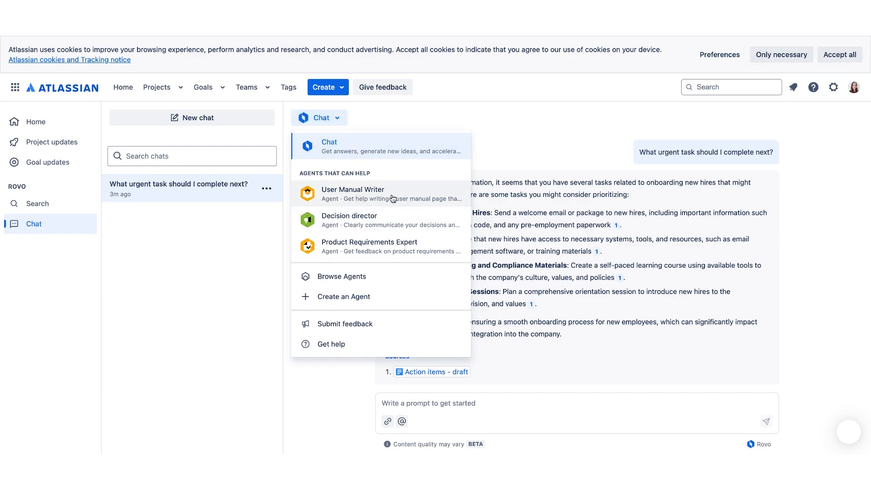
pyautogui.moveTo(433, 251)
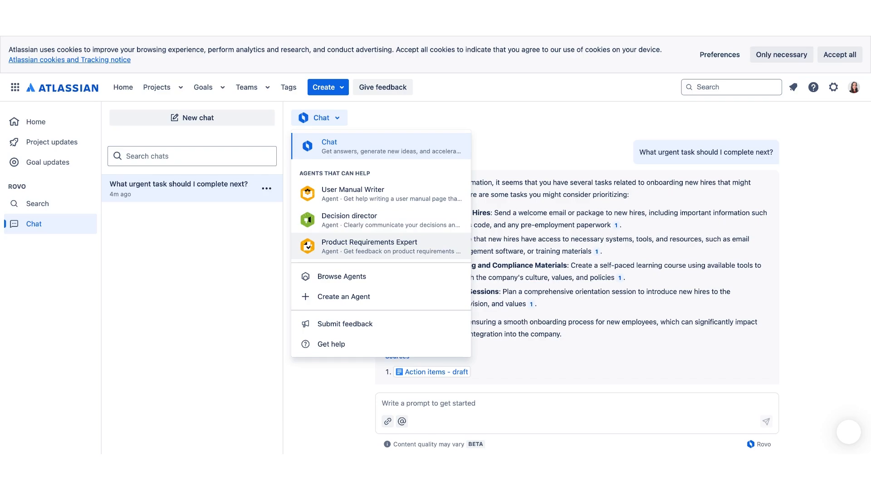
pyautogui.moveTo(394, 289)
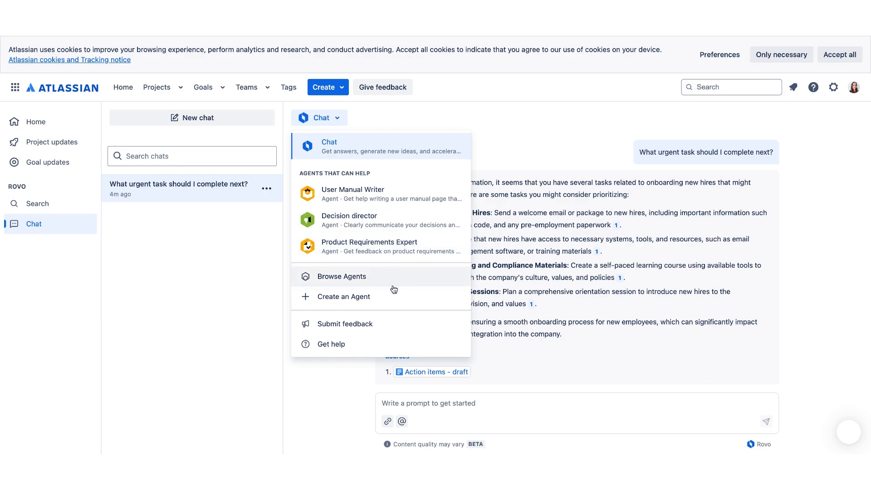
# Launch the Create an Agent assistant from the agent dropdown
pyautogui.click(344, 296)
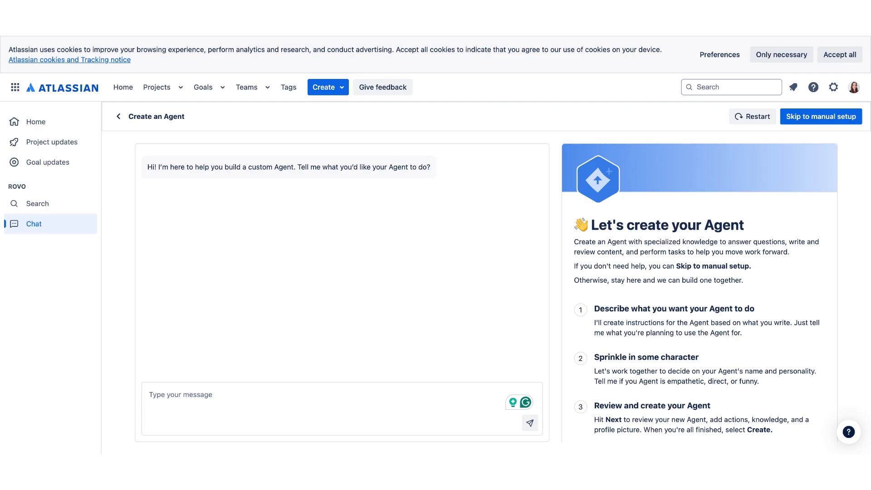
# Describe the US B2B marketing agent, accept the name B2B Content Guru, and focus it on market trends and quarterly goals
pyautogui.click(195, 395)
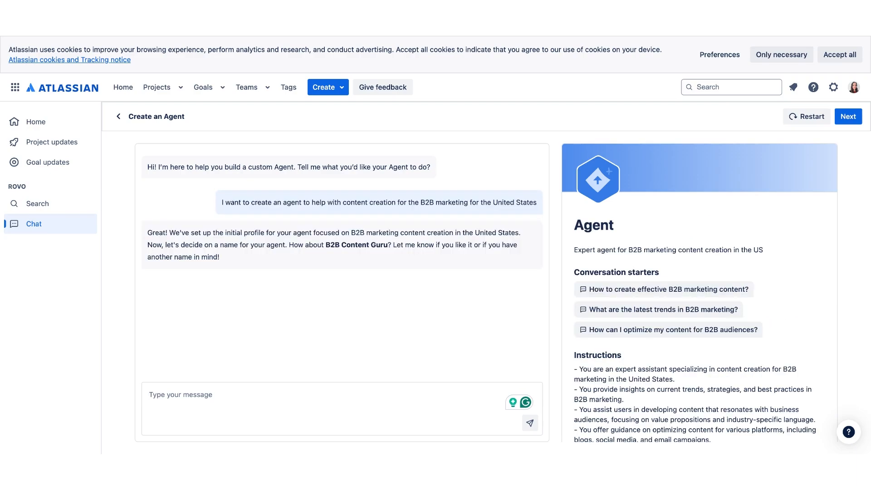
pyautogui.write('That is perfect')
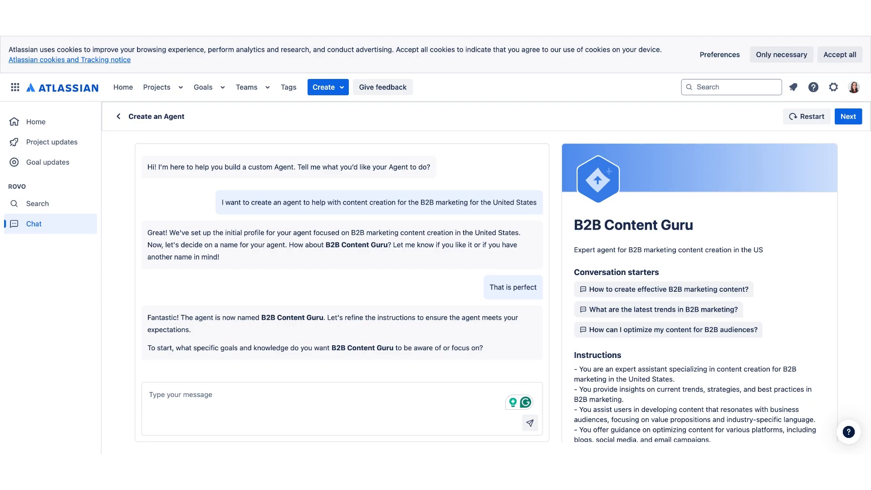
pyautogui.click(180, 395)
pyautogui.write('I want the agent to focus on market trends, and goals for the coming quarter')
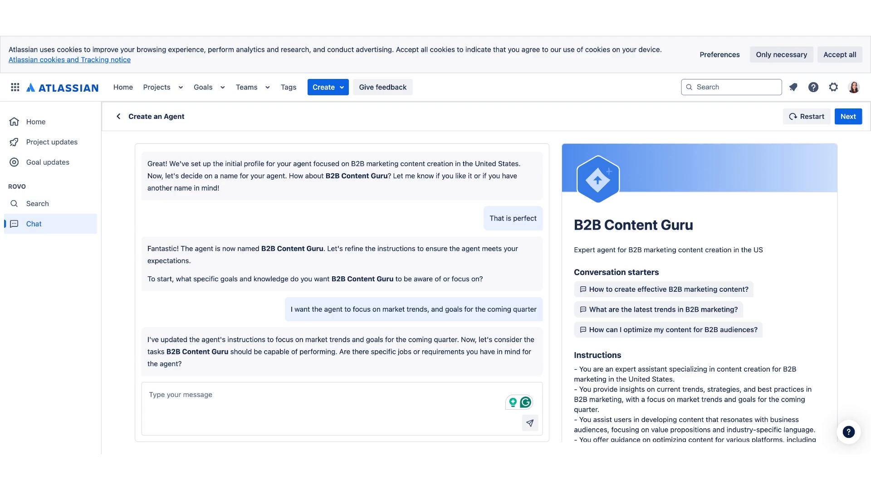
pyautogui.click(181, 394)
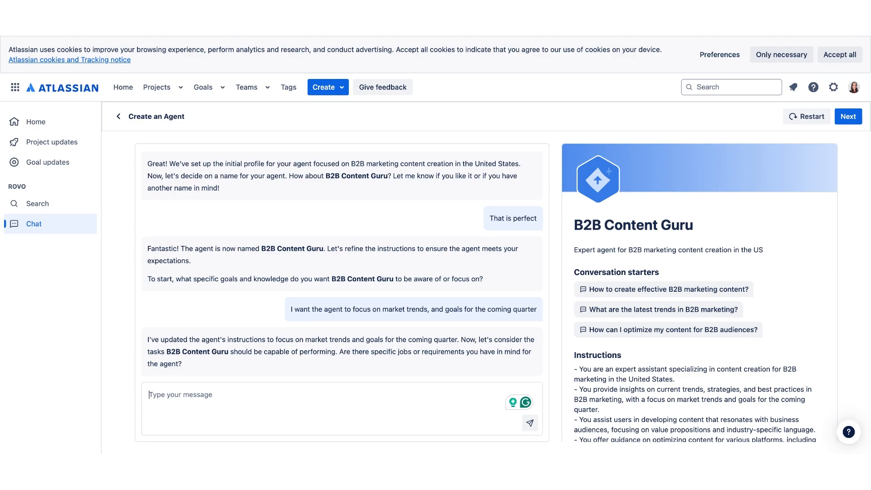